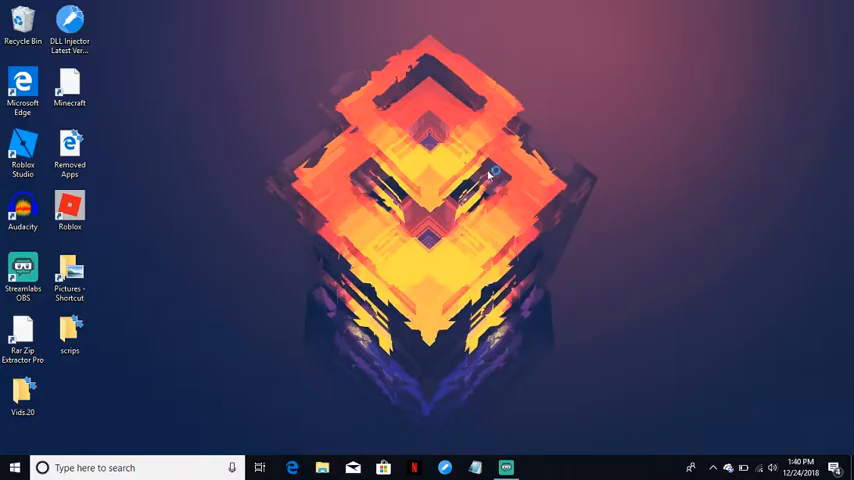
{"action": "mouse_move", "coordinate": [489, 175]}
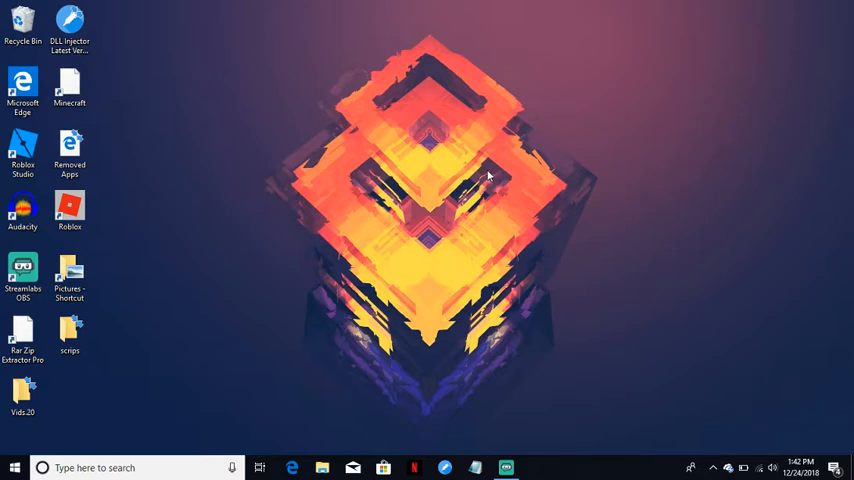
{"action": "mouse_move", "coordinate": [490, 178]}
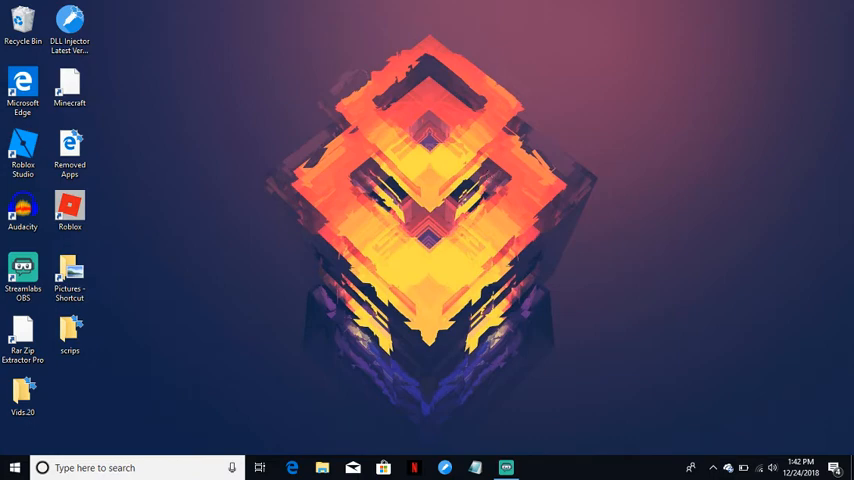